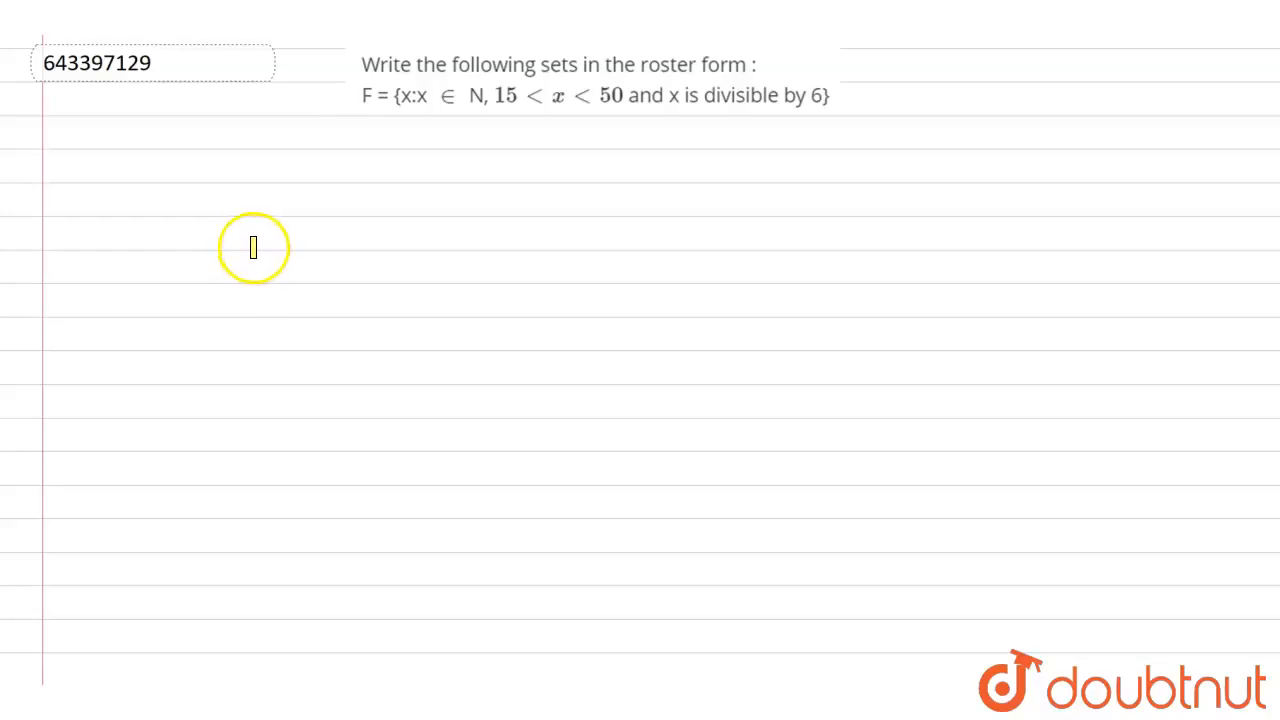
# - Highlight the question's key words and the divisibility-by-6 condition in yellow
pyautogui.doubleClick(392, 62)
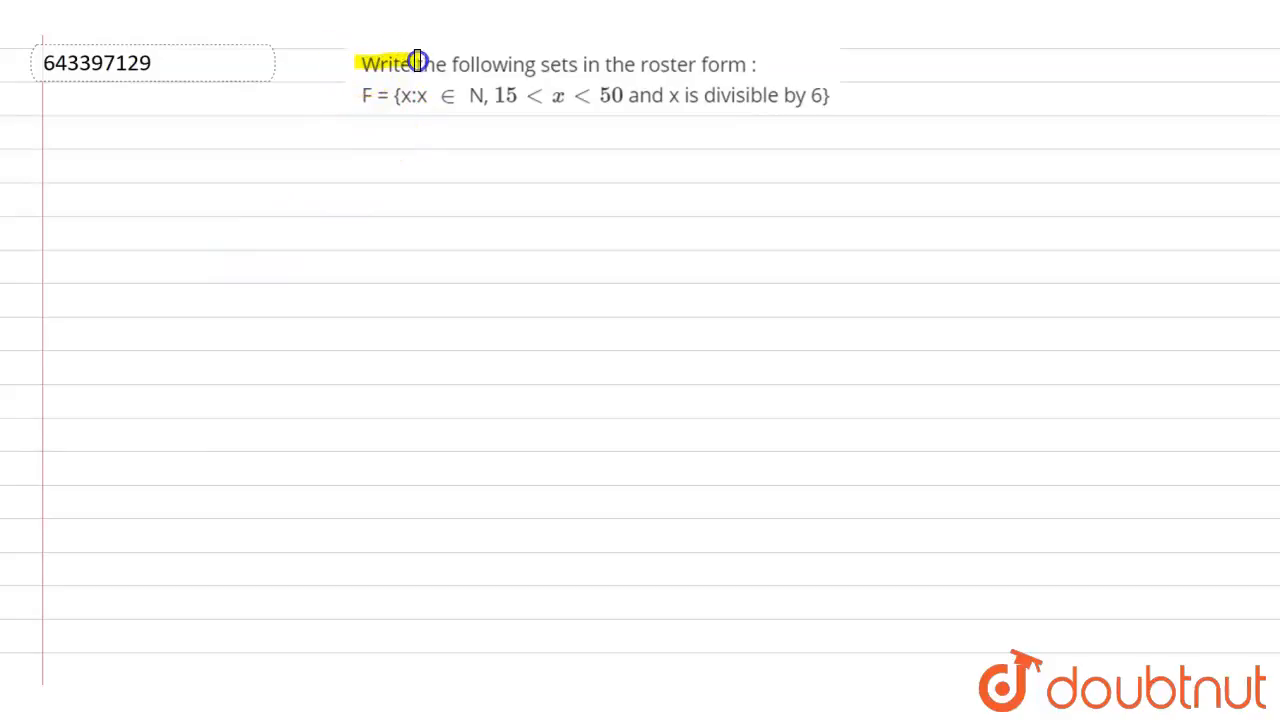
pyautogui.moveTo(410, 64); pyautogui.dragTo(616, 64)
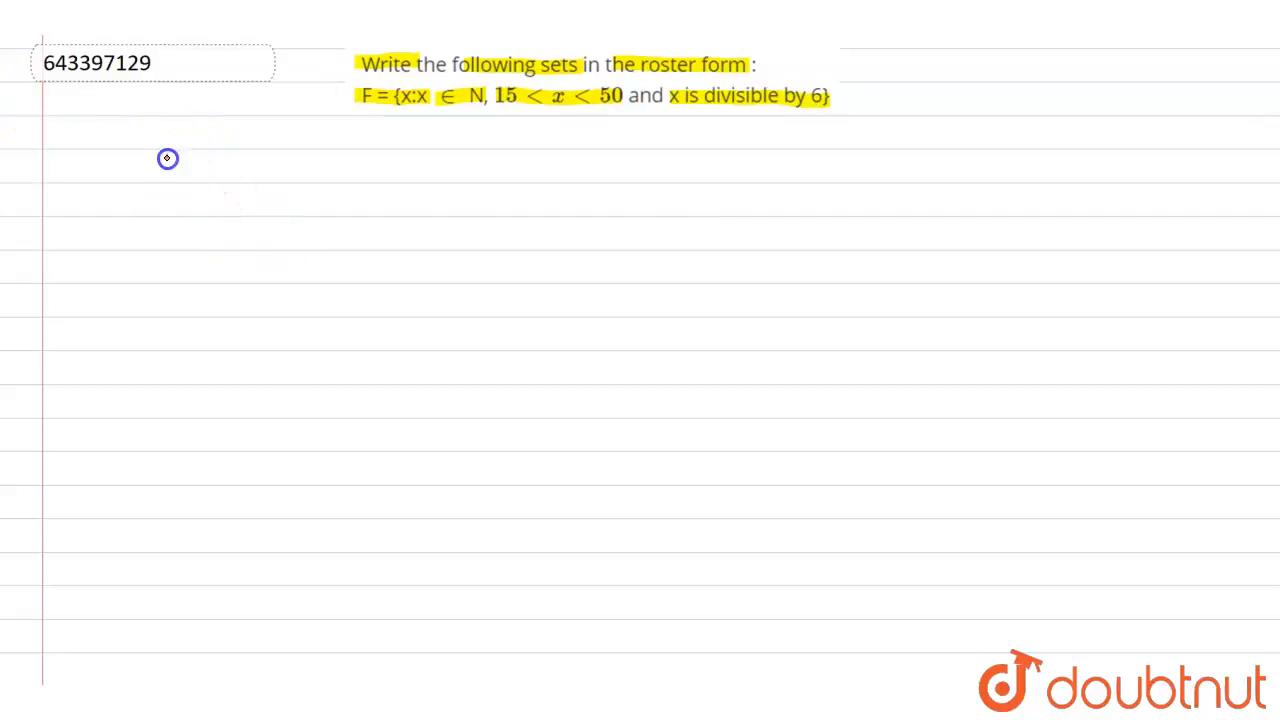
# - Handwrite '15 < x < 50, x is divisible by 6' in red under the question
pyautogui.moveTo(164, 164); pyautogui.dragTo(230, 170)
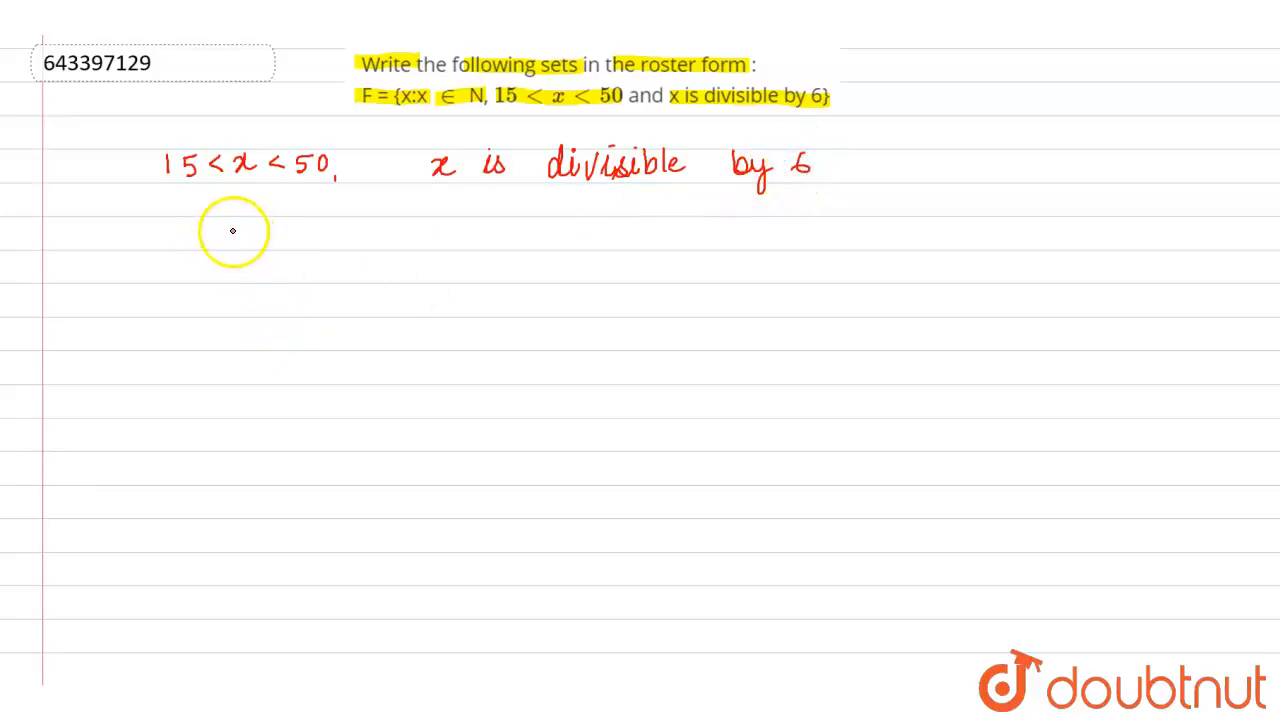
# - Write the multiples of 6 in range: 18, 24, 30, 36, 42, 48
pyautogui.write('18,')
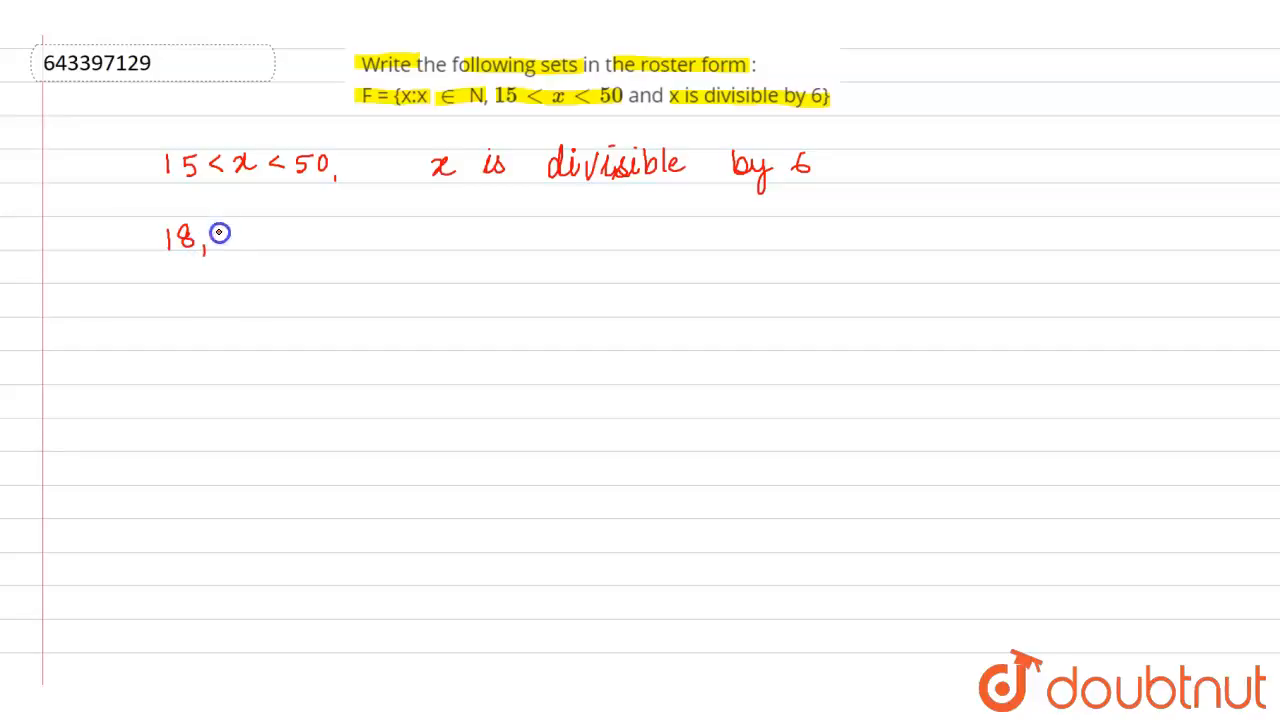
pyautogui.write('24,')
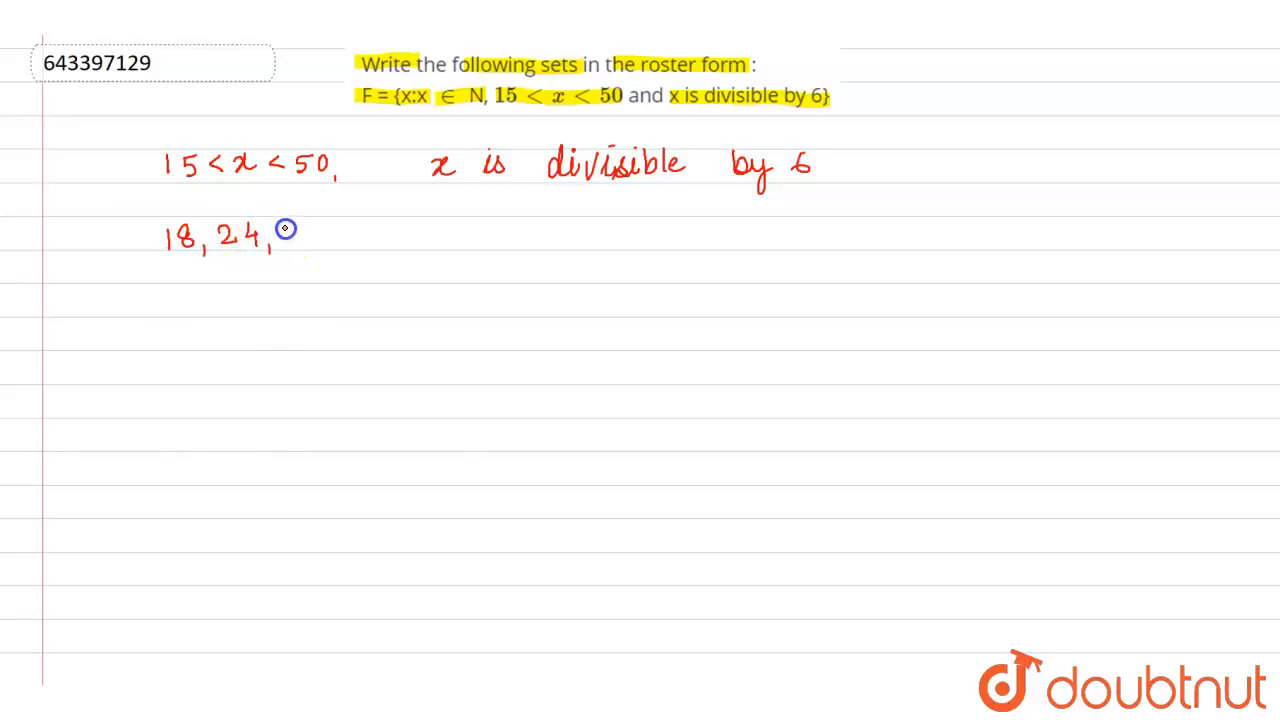
pyautogui.write('30,')
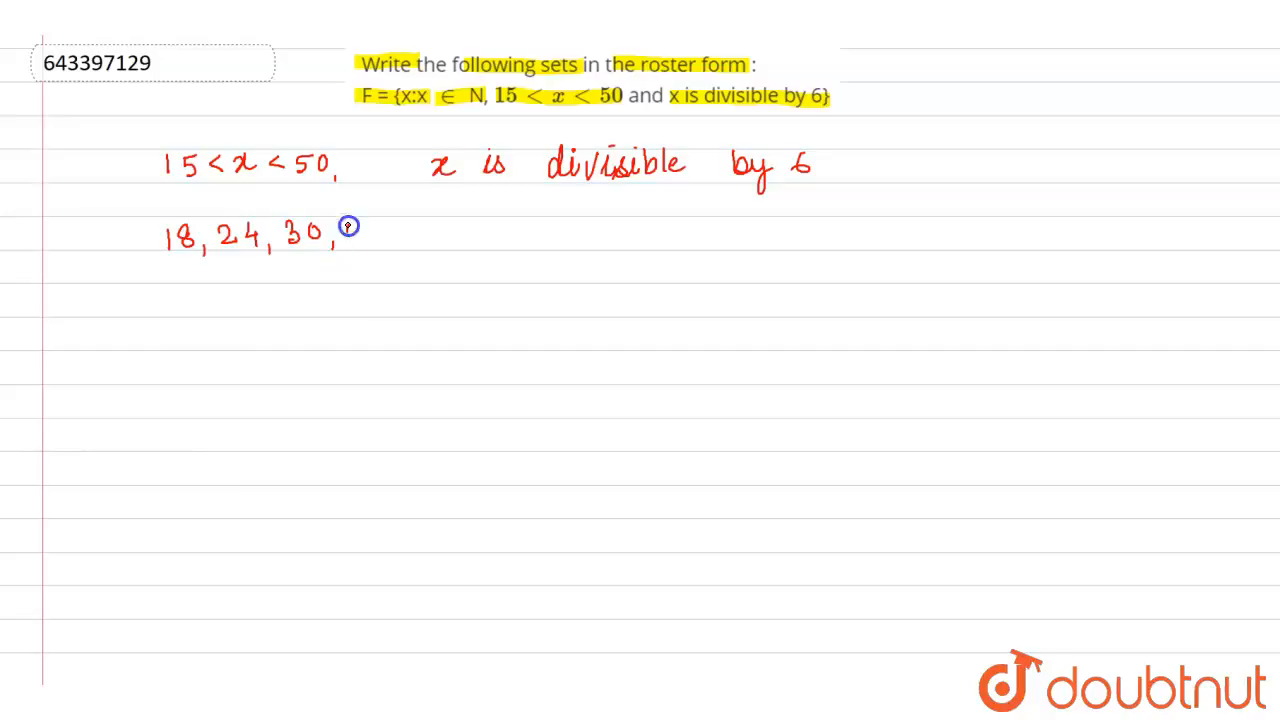
pyautogui.write('36,42,48')
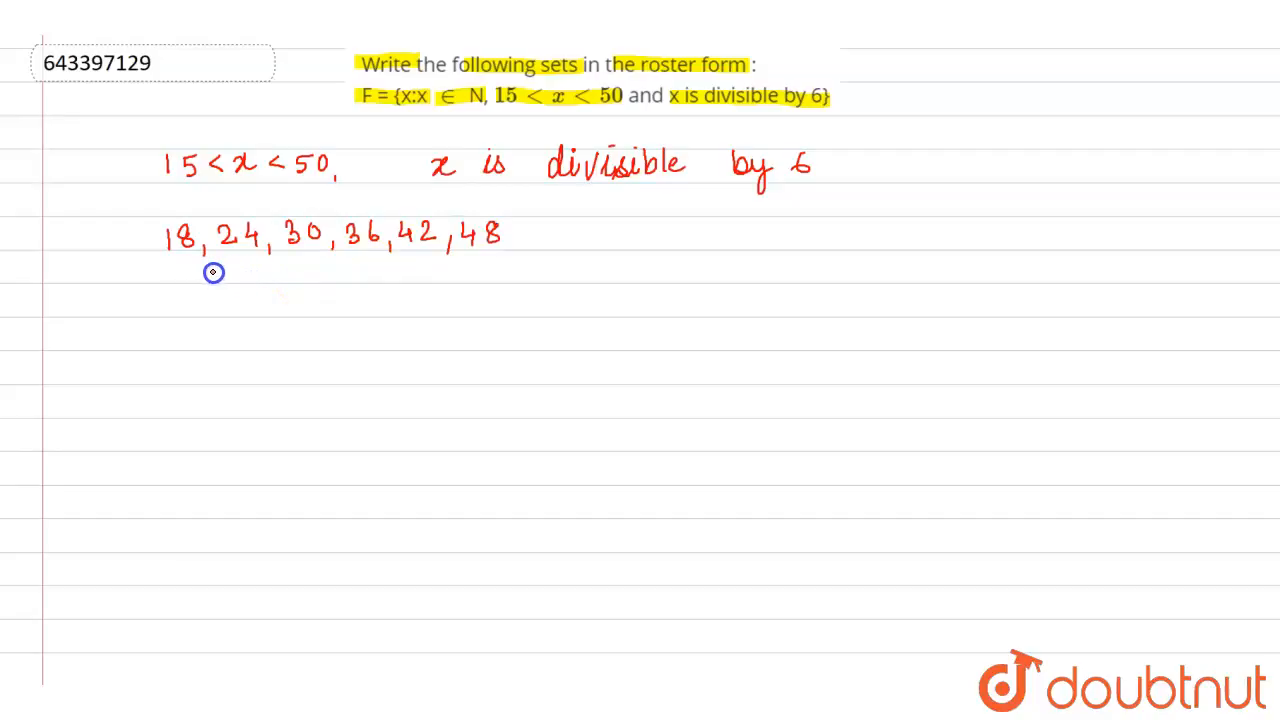